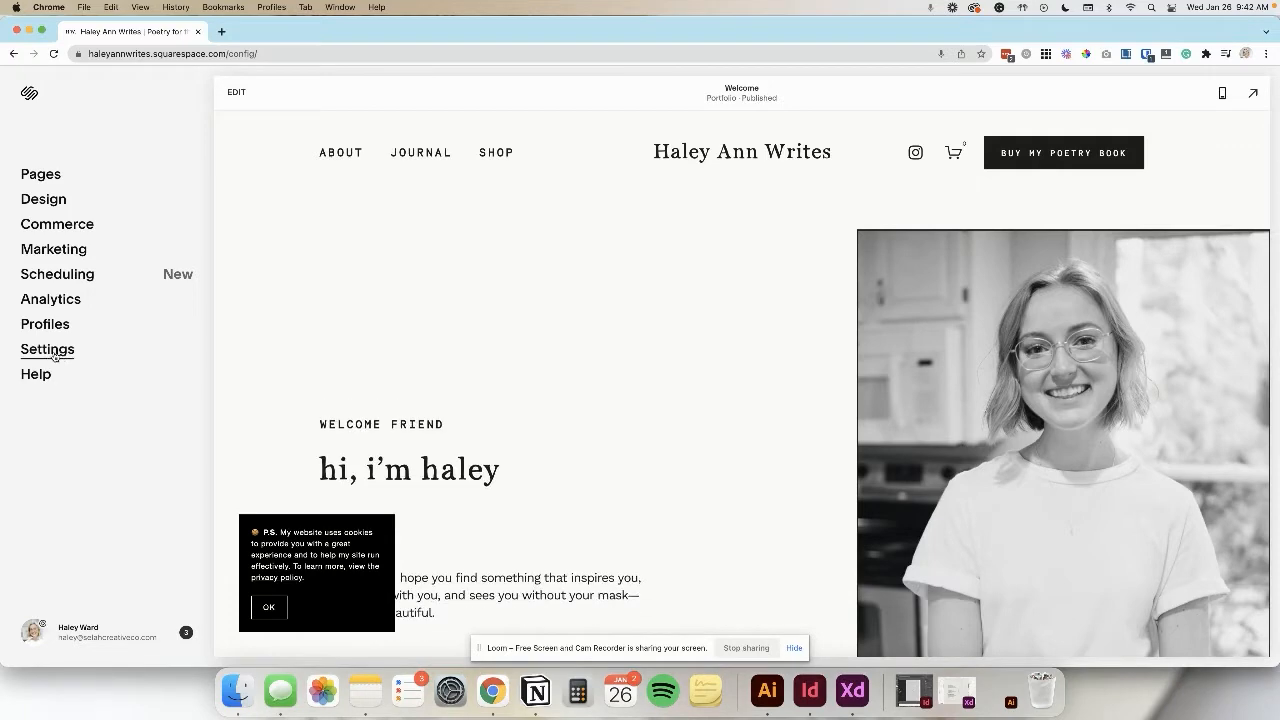
# Step: From Settings, reach Connected Accounts and start connecting a new outside account
pyautogui.click(48, 348)
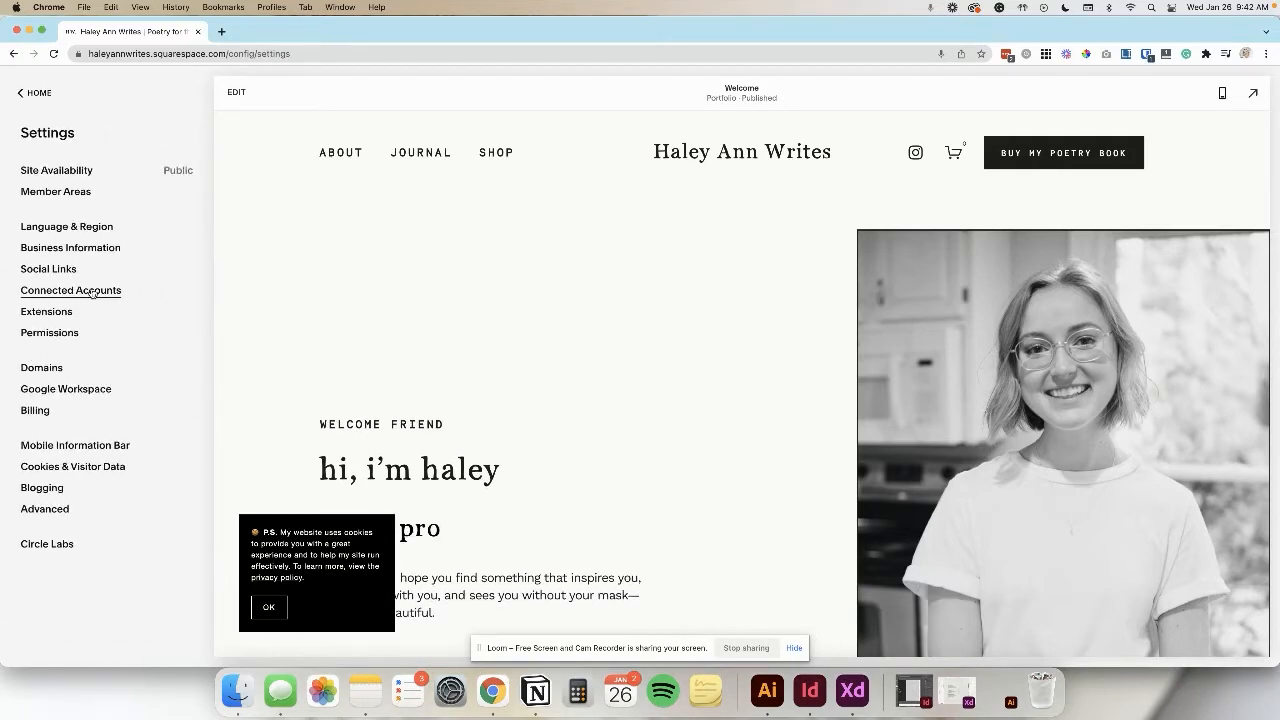
pyautogui.click(72, 290)
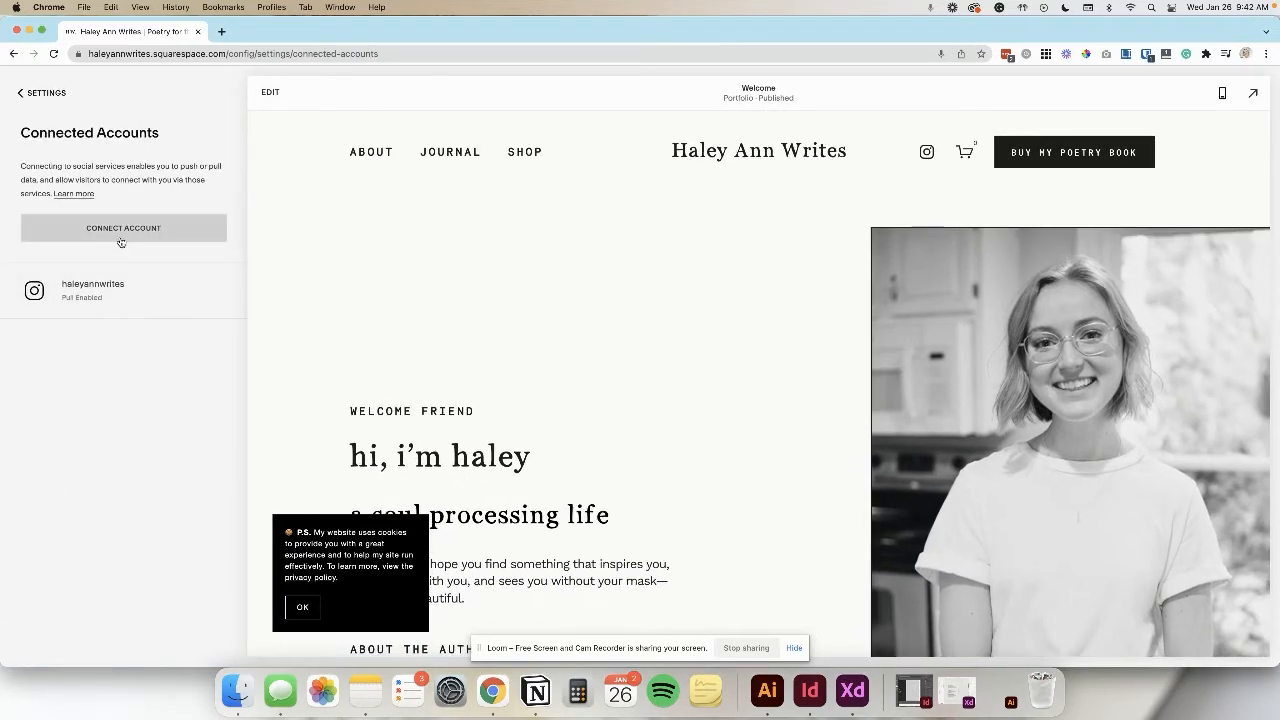
pyautogui.click(124, 228)
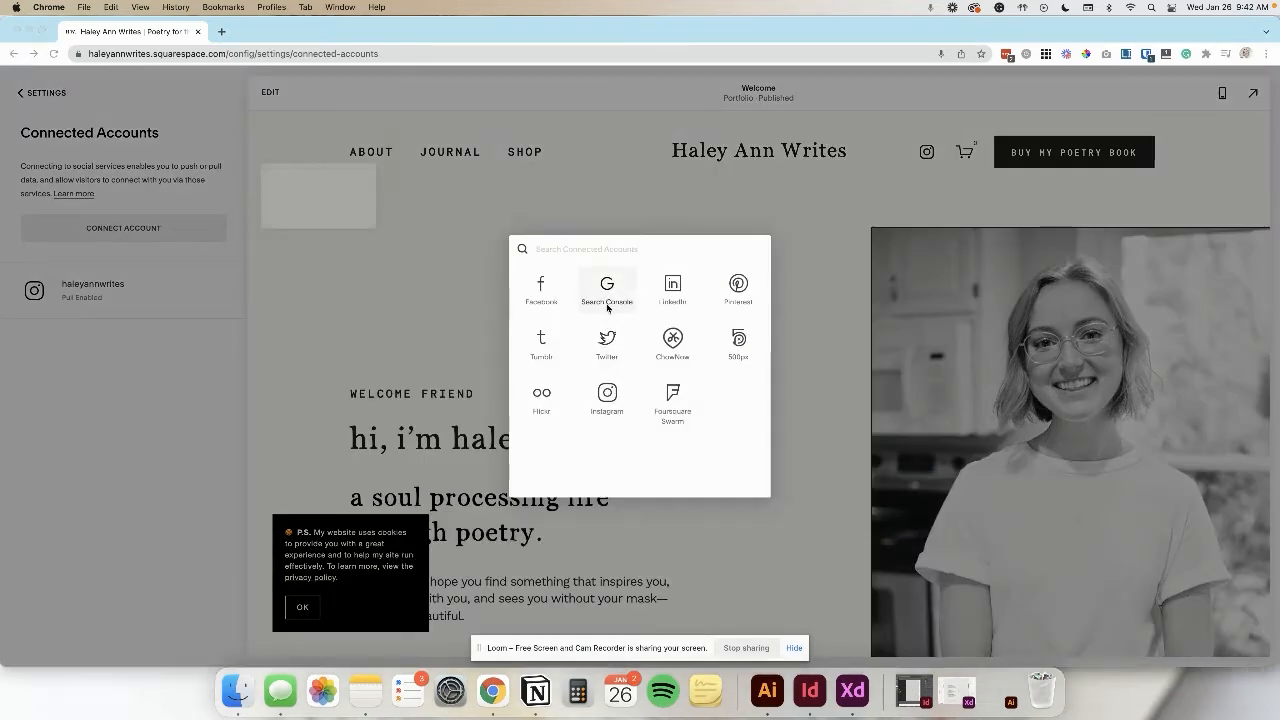
# Step: Connect Search Console with a Google account and allow Squarespace access to its data
pyautogui.click(606, 290)
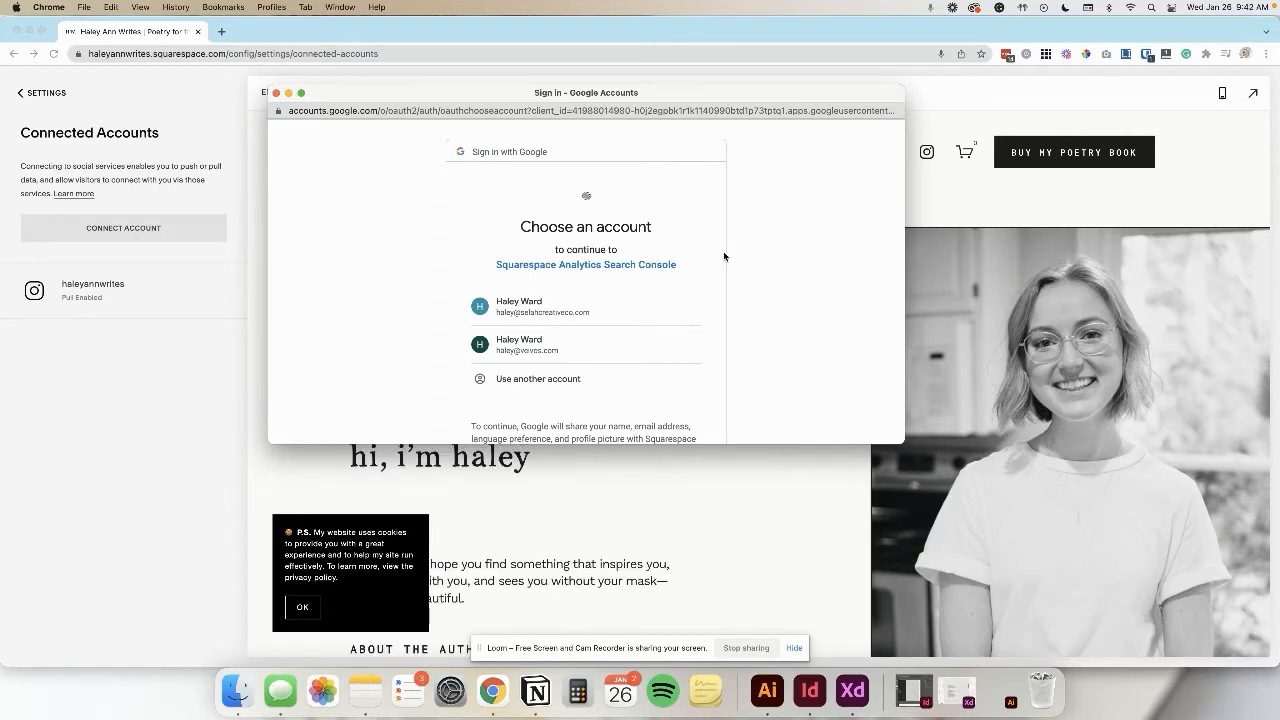
pyautogui.click(584, 306)
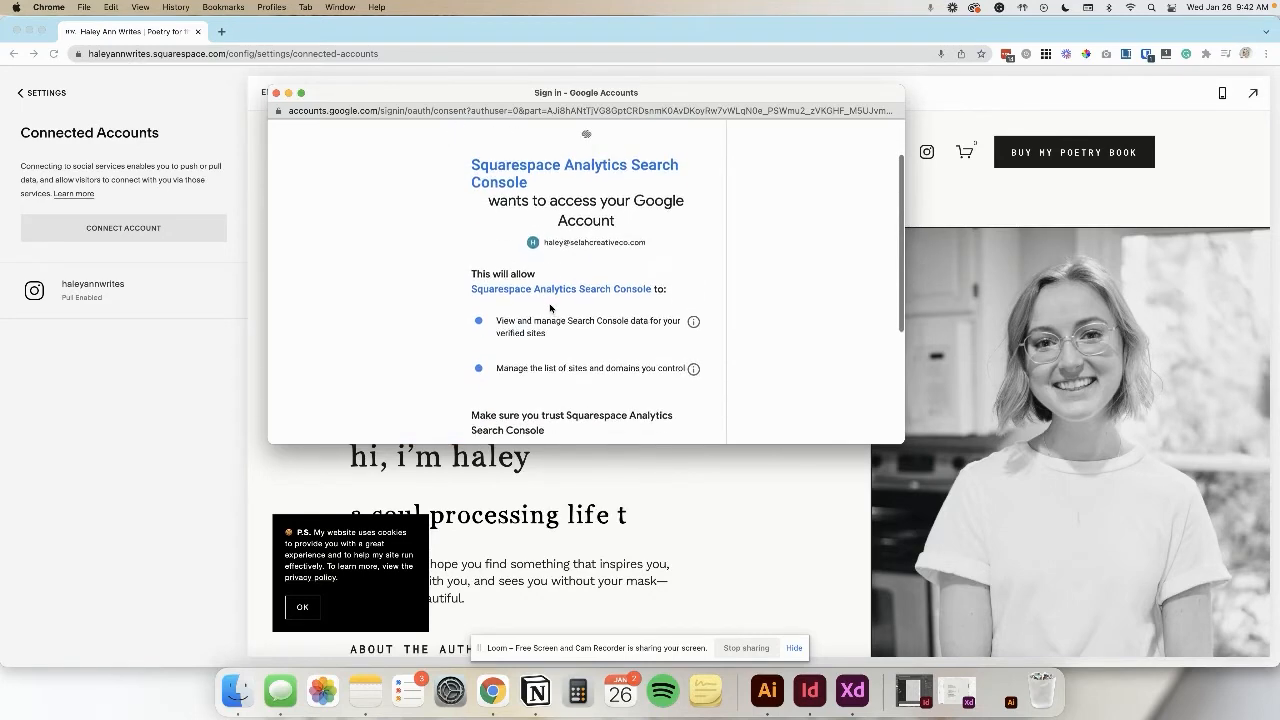
pyautogui.scroll(-3)
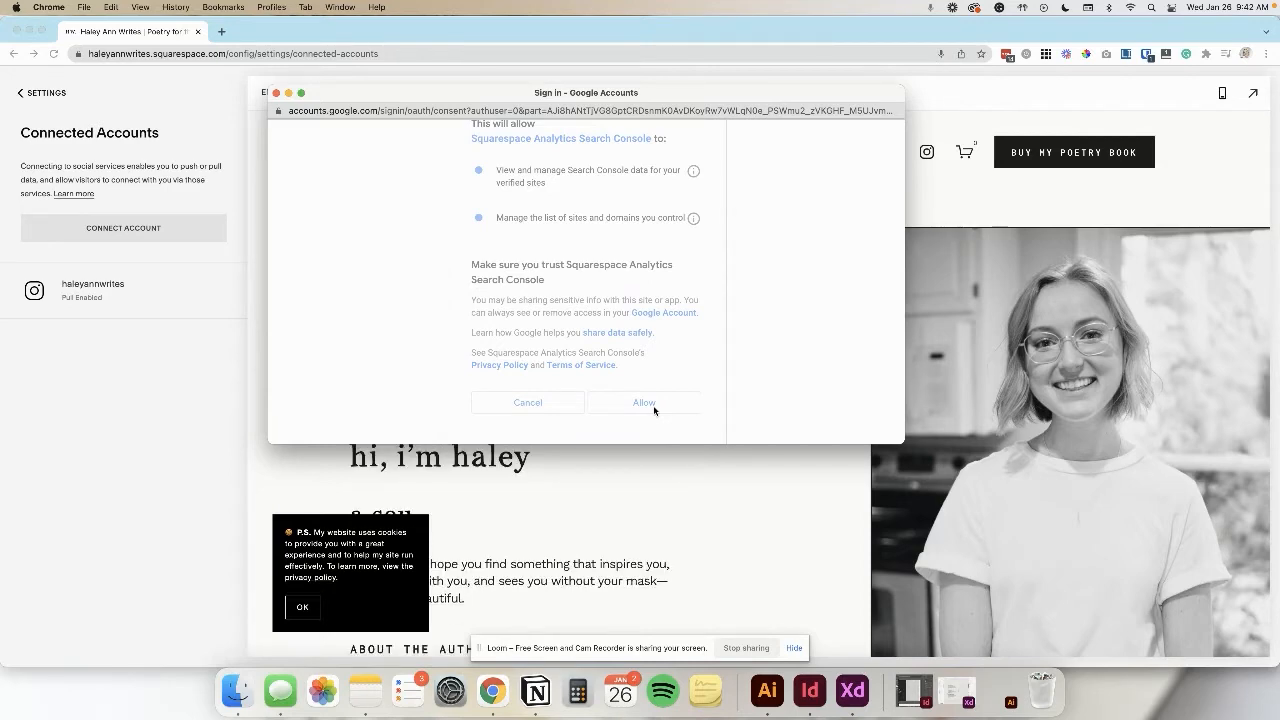
pyautogui.click(644, 402)
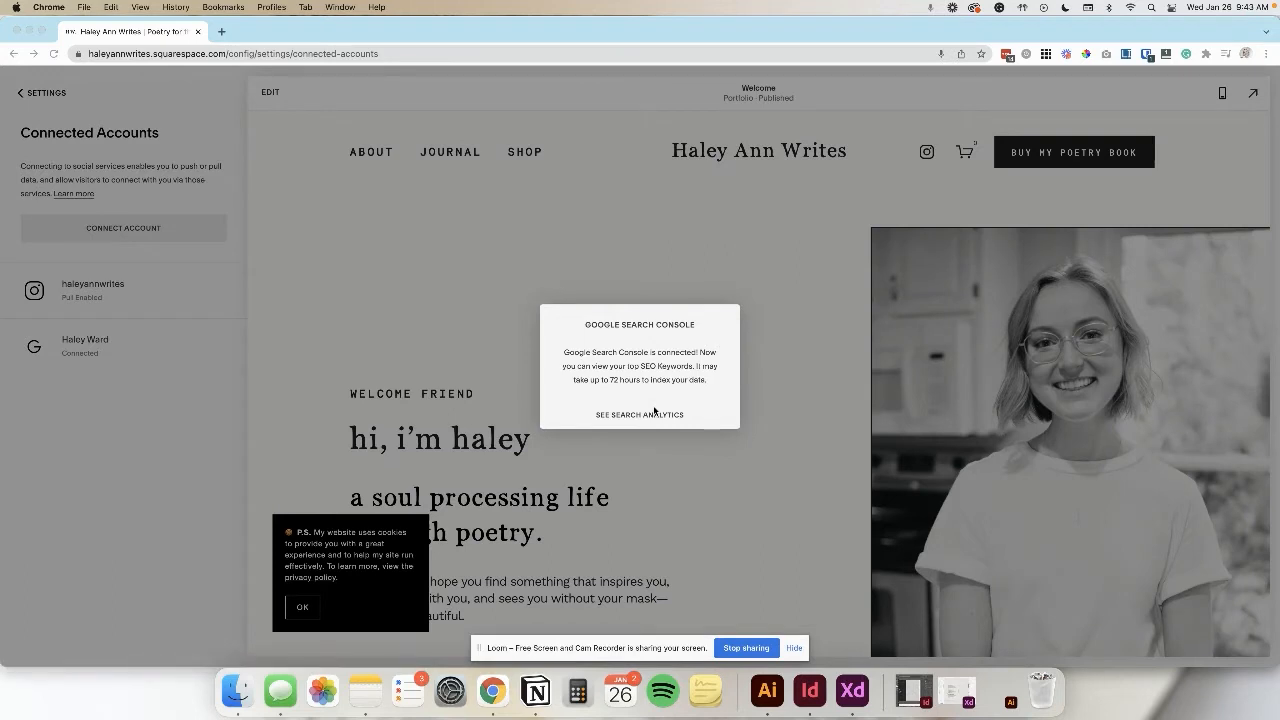
# Step: Go from the Search Console confirmation to the site's Search Keywords analytics
pyautogui.scroll(-3)
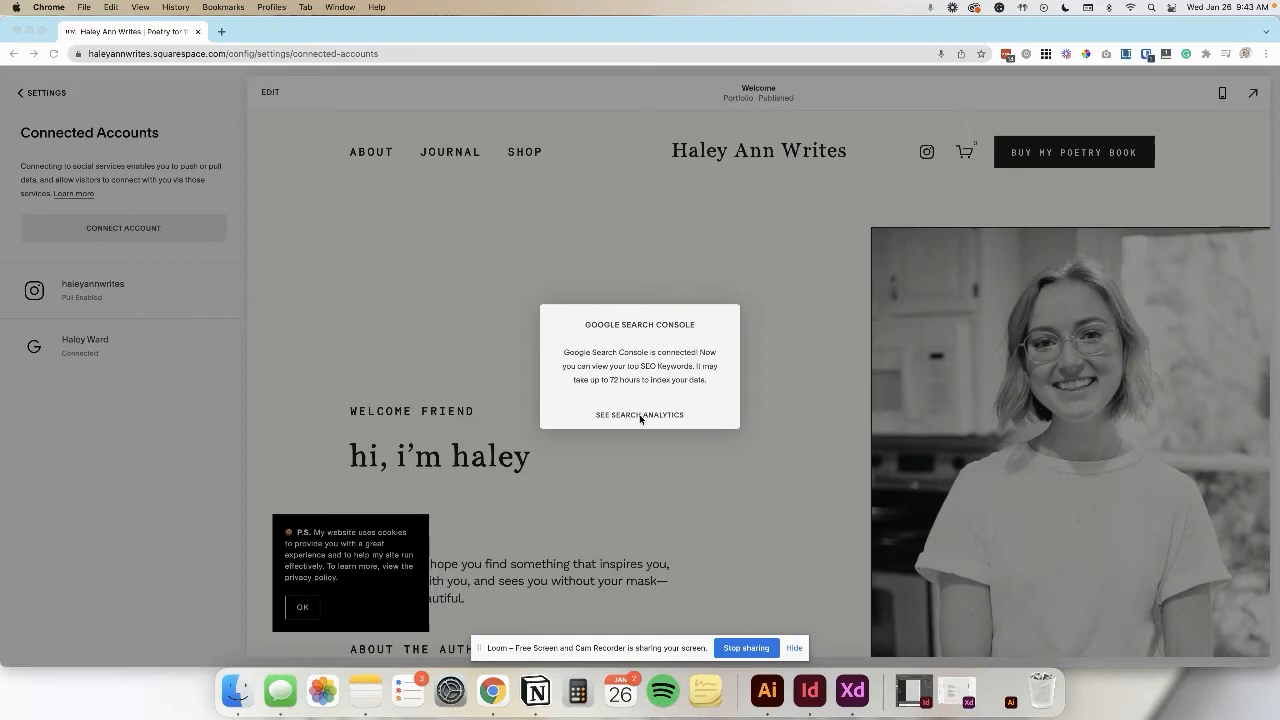
pyautogui.click(640, 414)
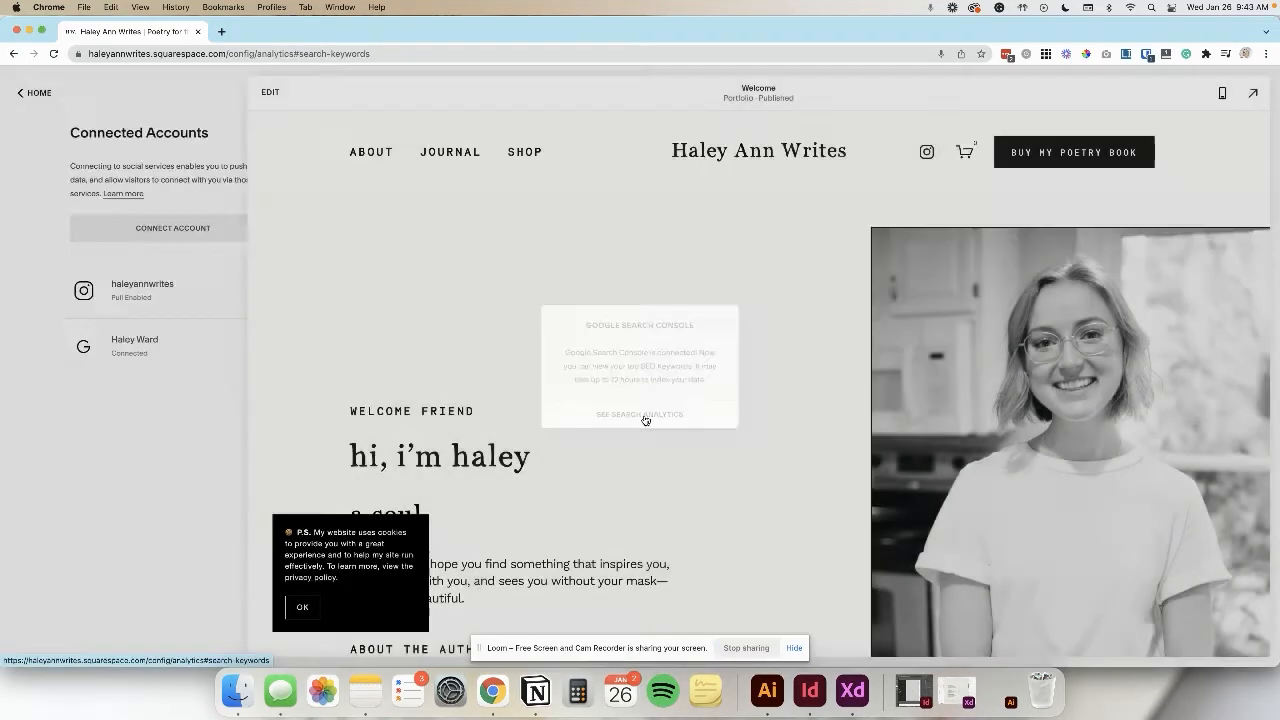
pyautogui.click(640, 414)
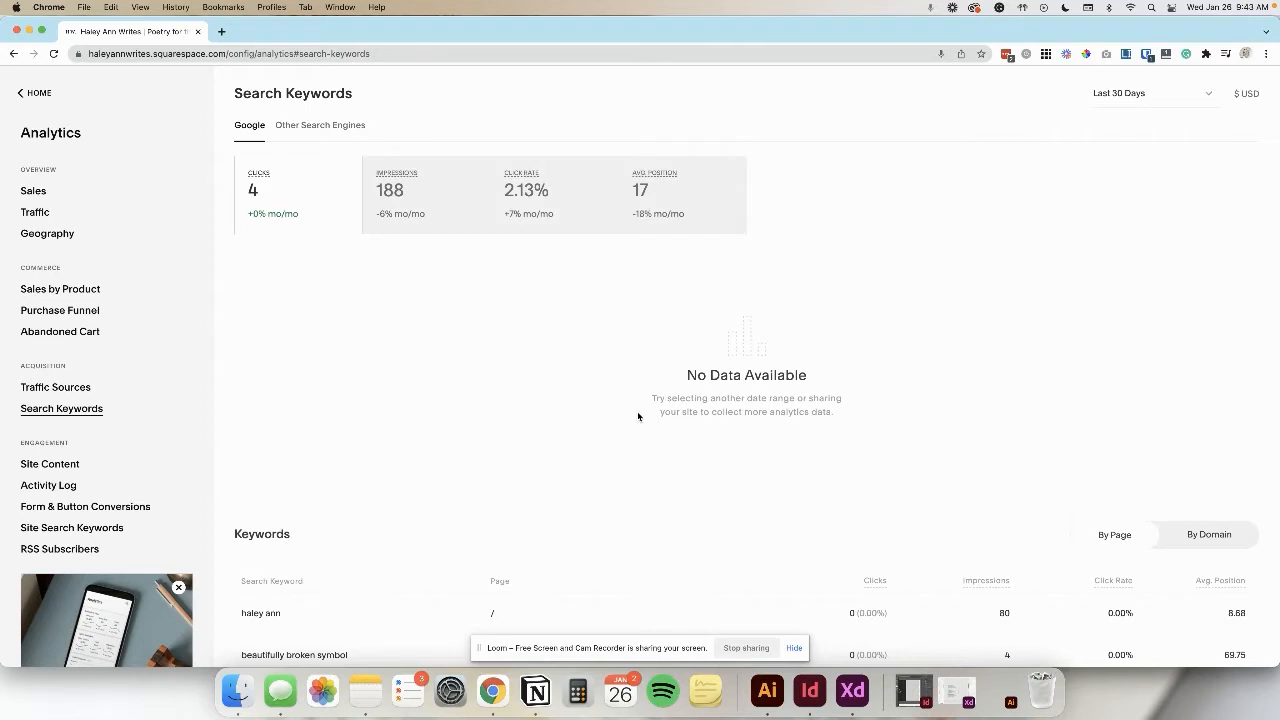
pyautogui.moveTo(736, 556)
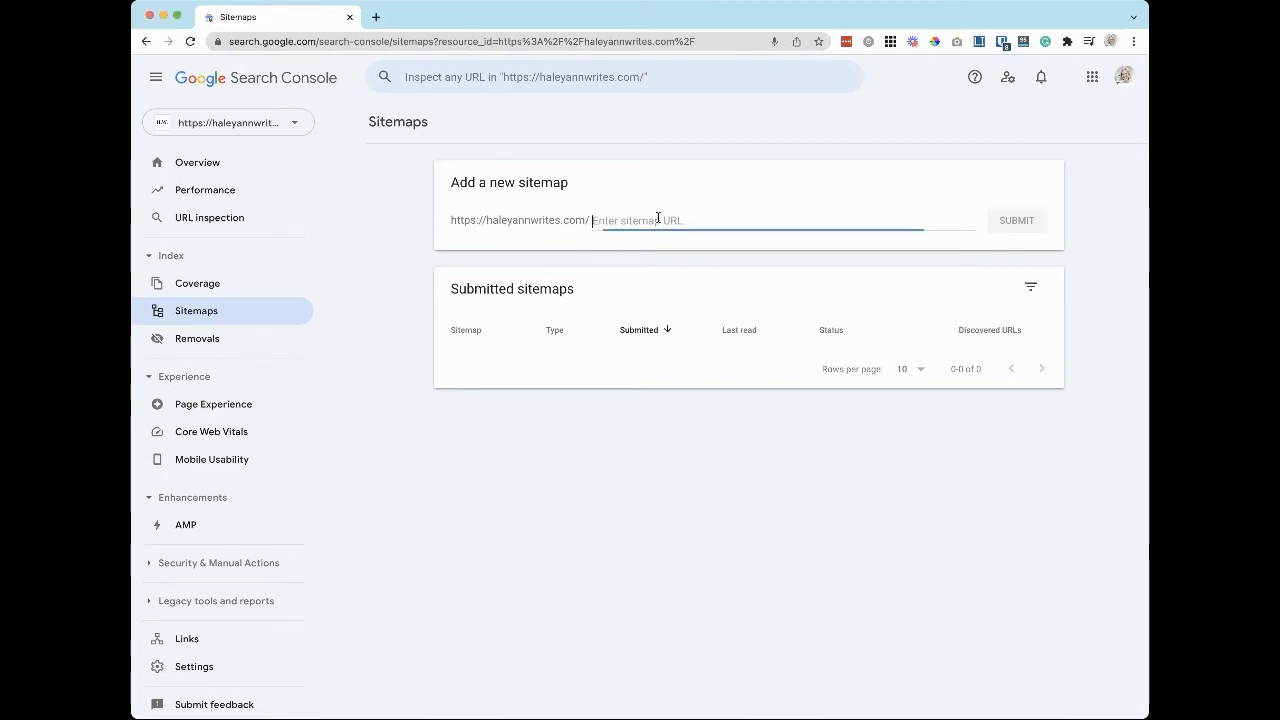
# Step: Submit sitemap.xml under Add a new sitemap and dismiss the success message
pyautogui.write('sitemap')
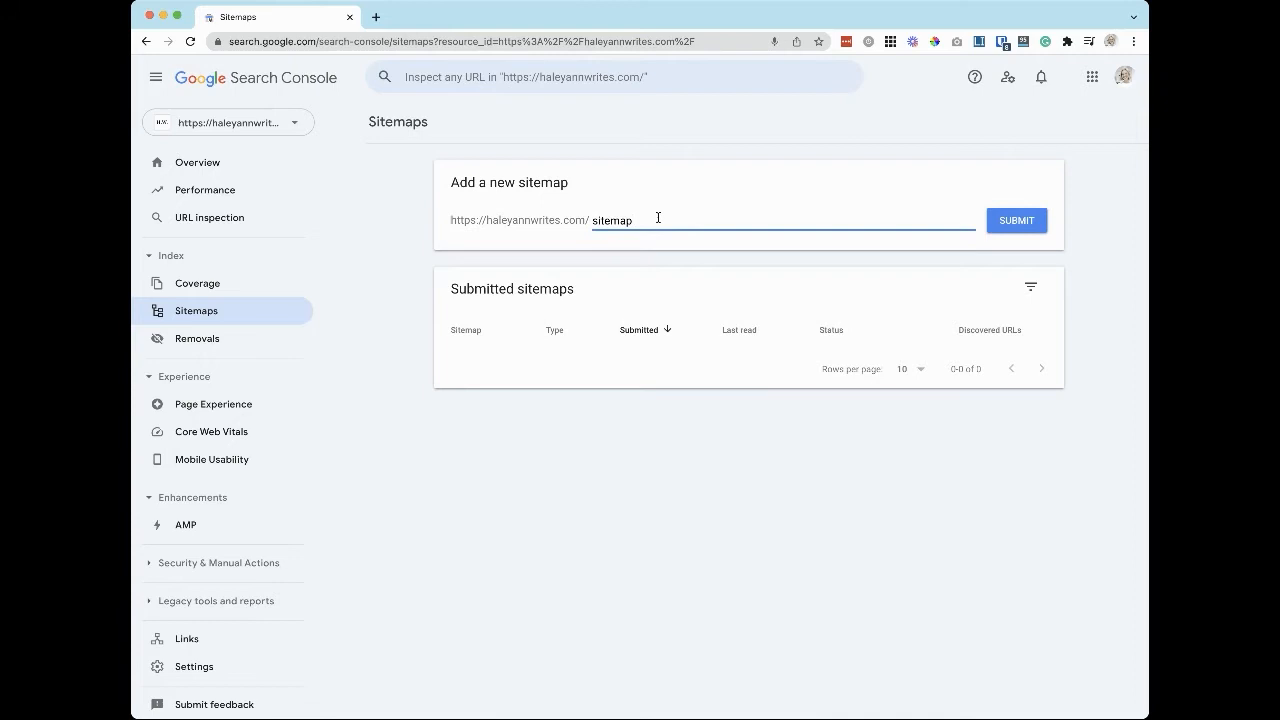
pyautogui.write('.xml')
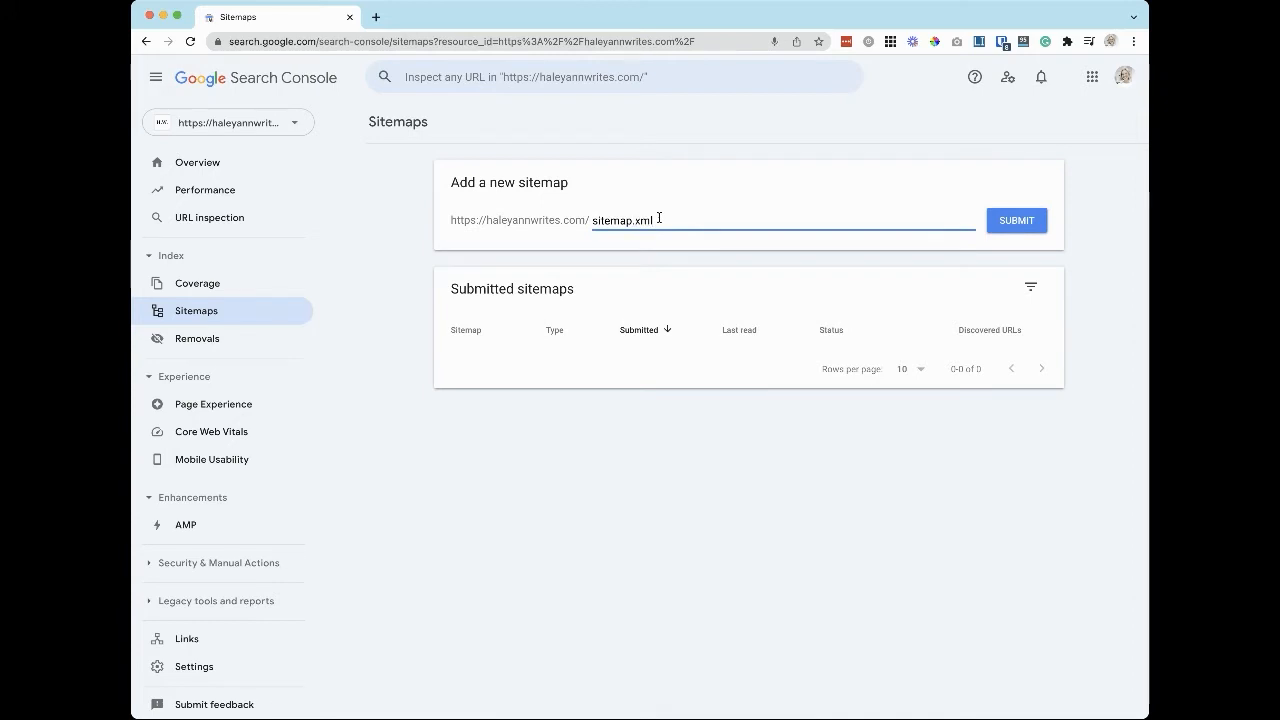
pyautogui.click(1016, 220)
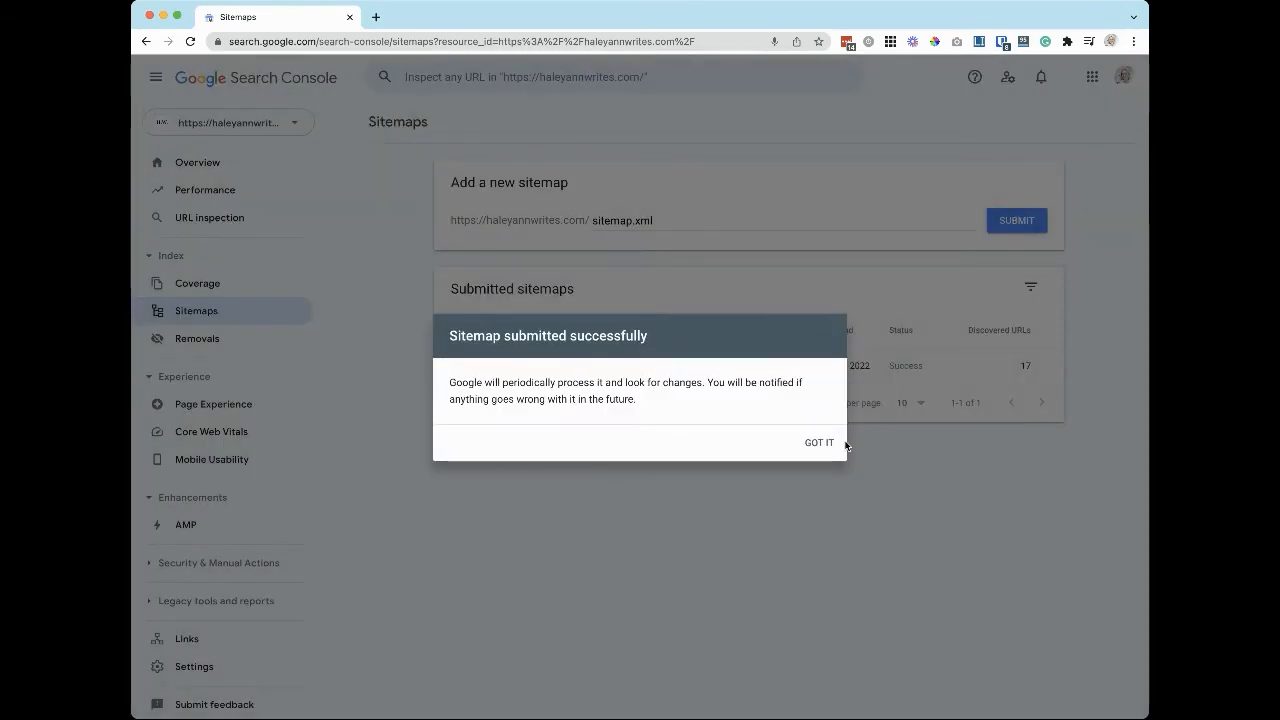
pyautogui.click(818, 442)
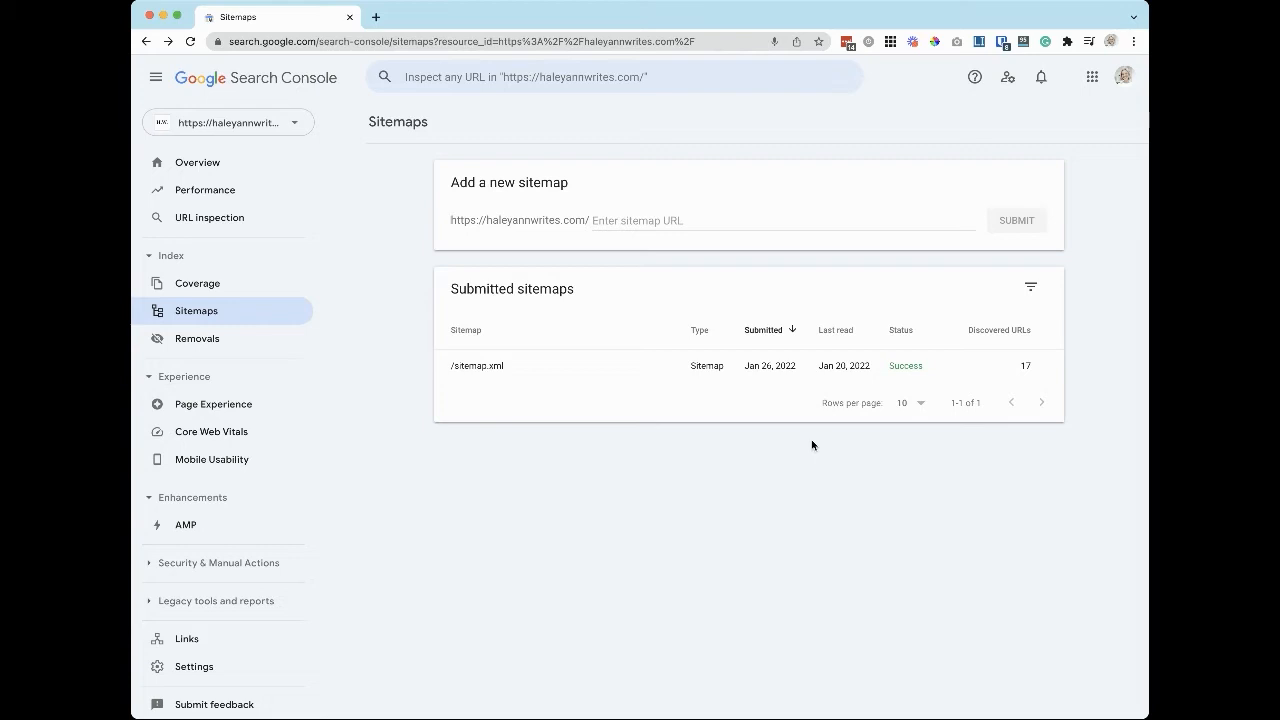
pyautogui.moveTo(792, 448)
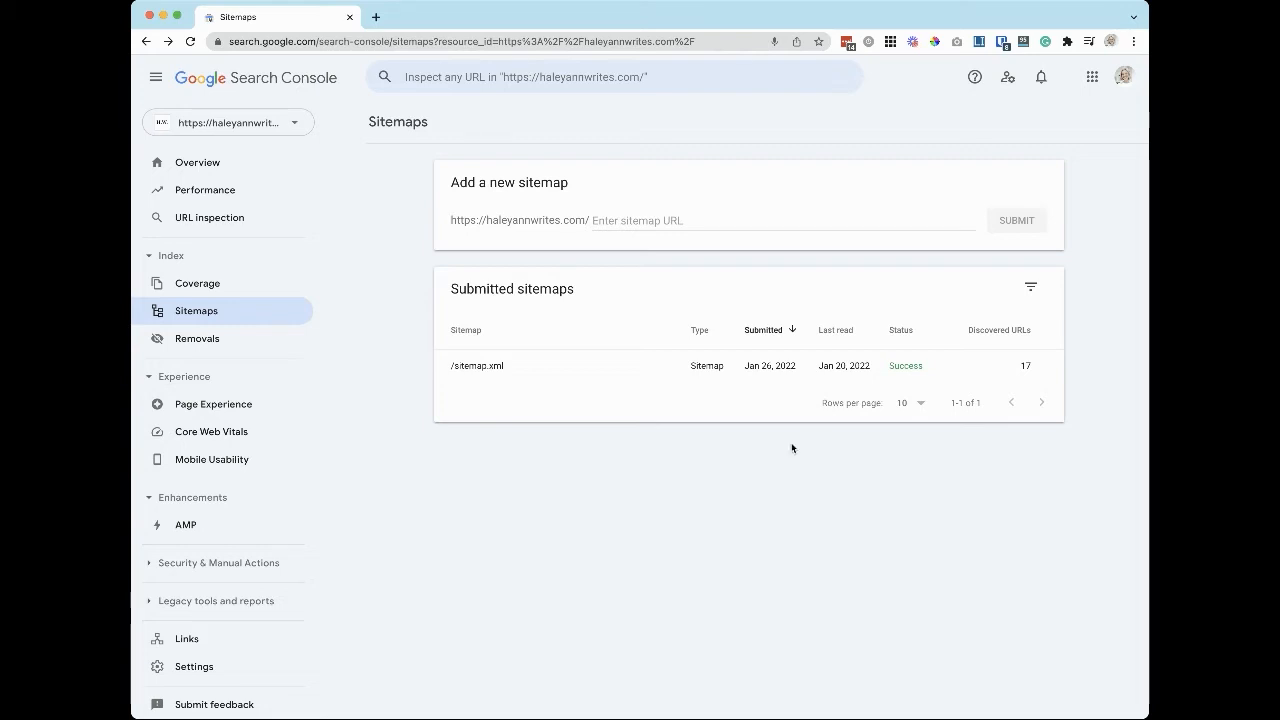
pyautogui.moveTo(782, 450)
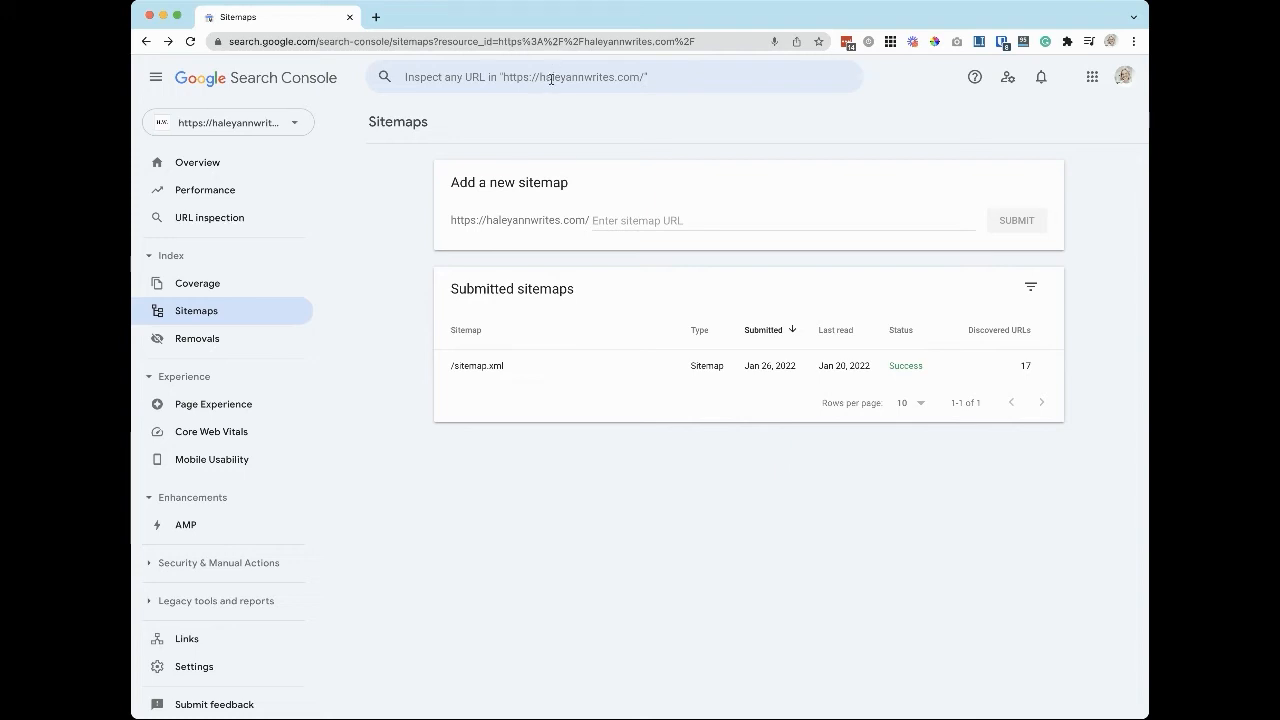
pyautogui.write('https://ha')
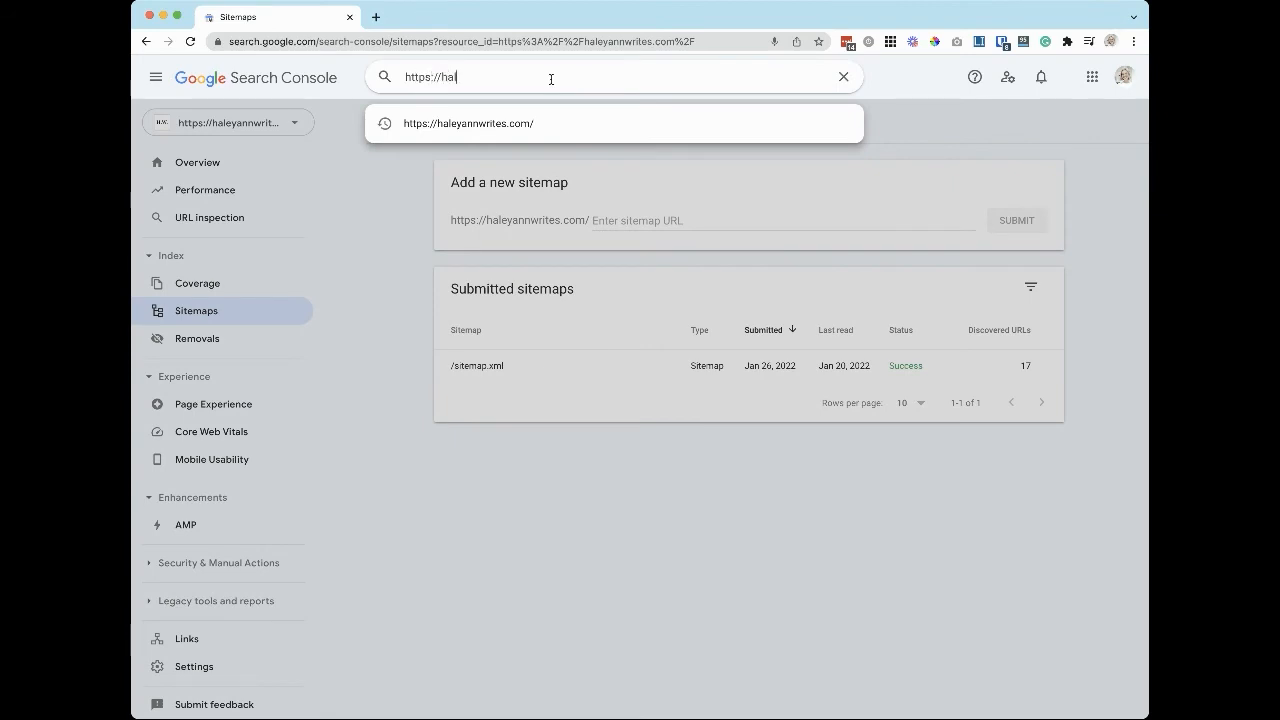
pyautogui.write('leyannwrites.com')
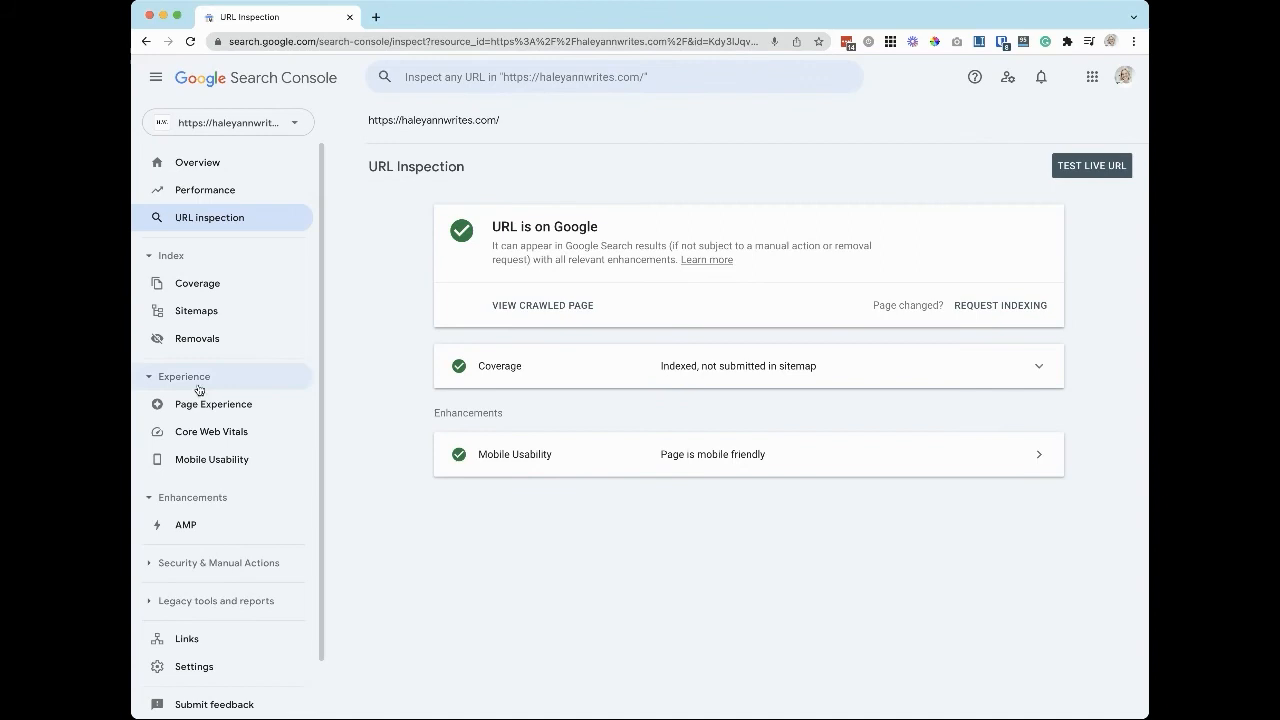
pyautogui.moveTo(992, 312)
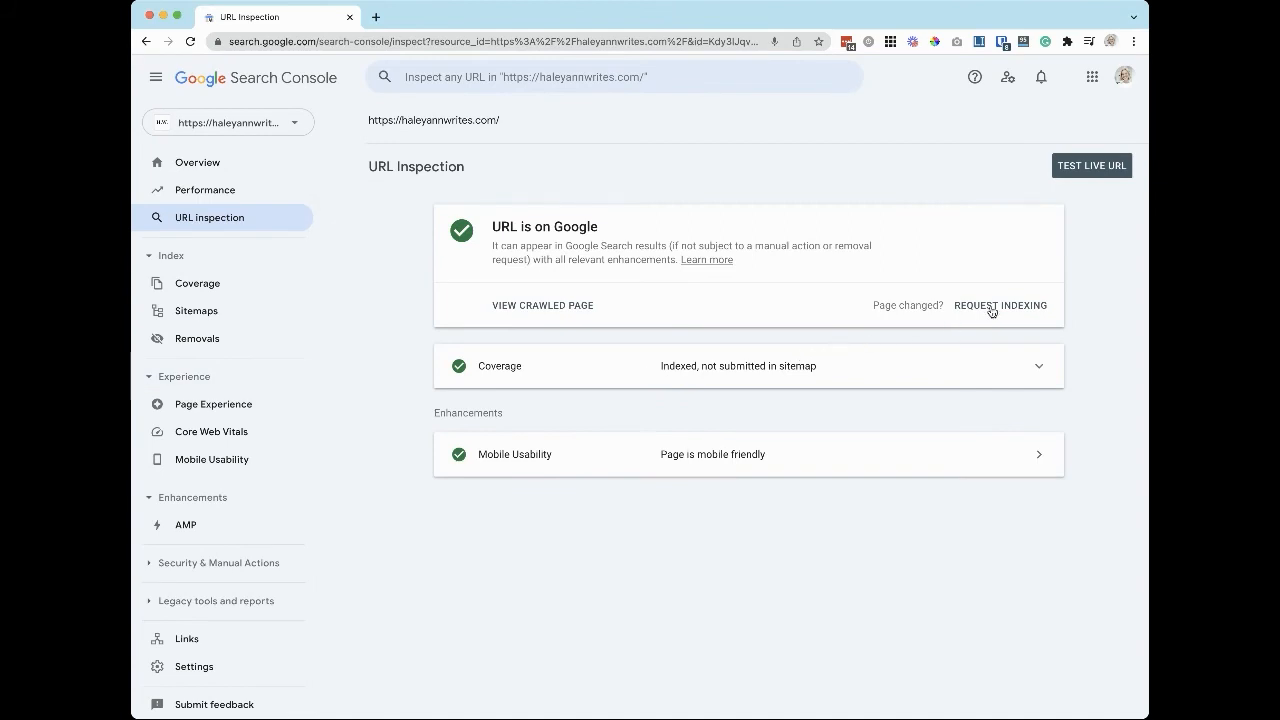
pyautogui.moveTo(976, 316)
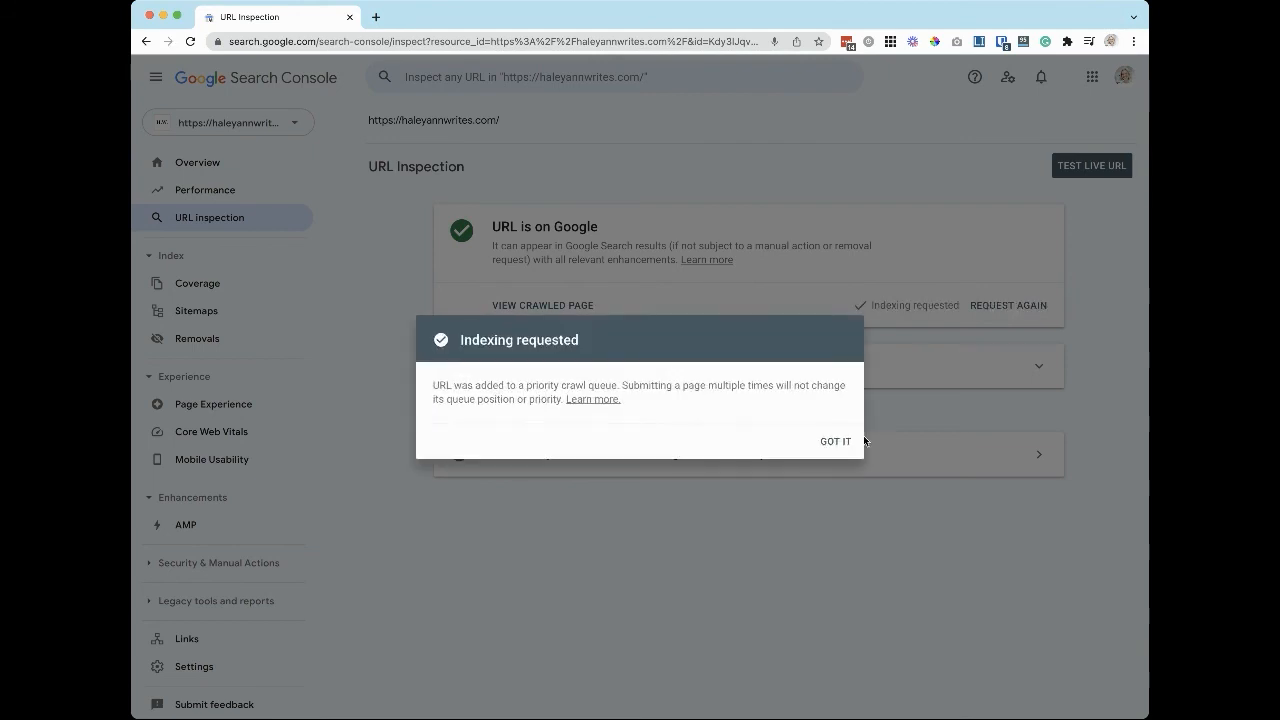
# Step: Request indexing for the homepage and dismiss the Indexing requested confirmation
pyautogui.click(836, 442)
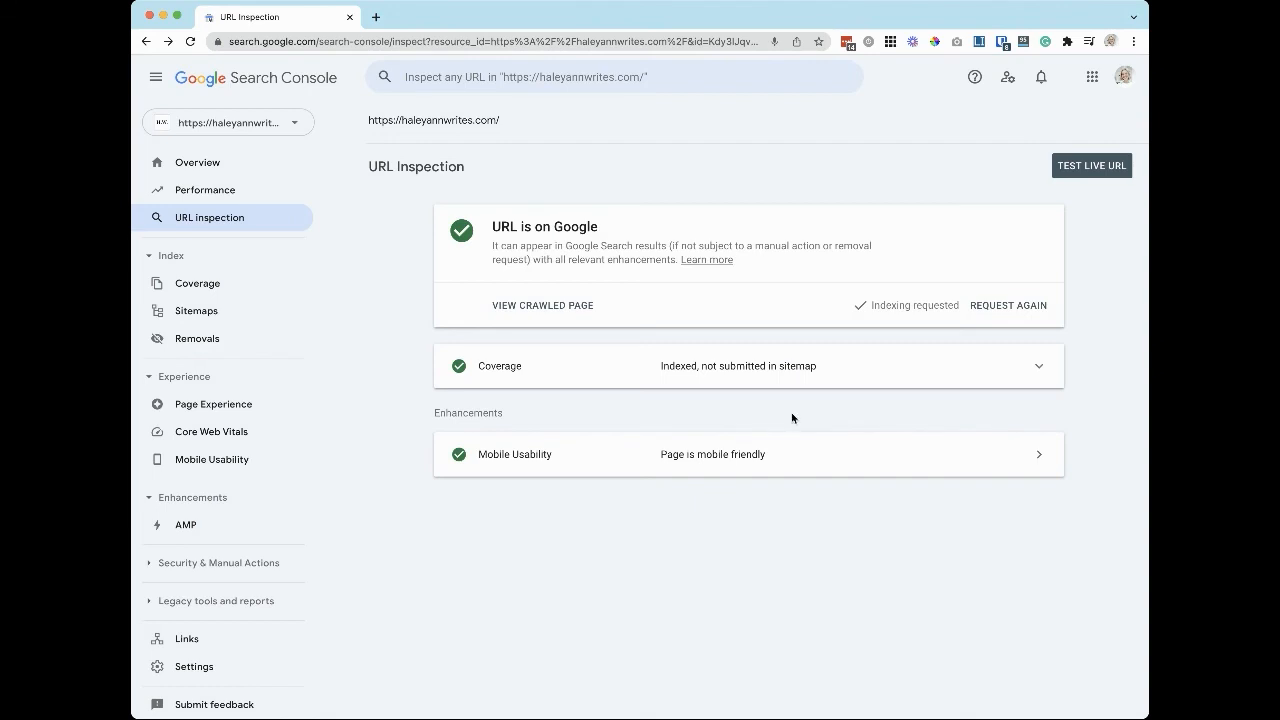
pyautogui.moveTo(704, 412)
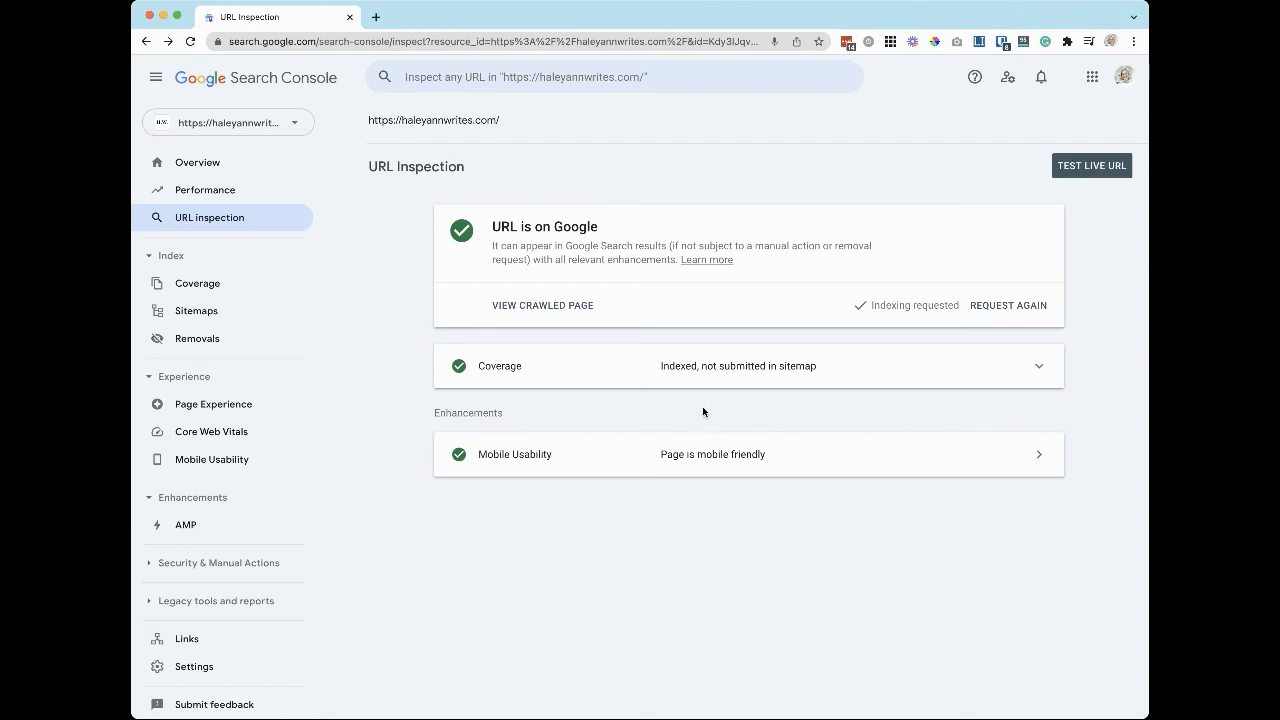